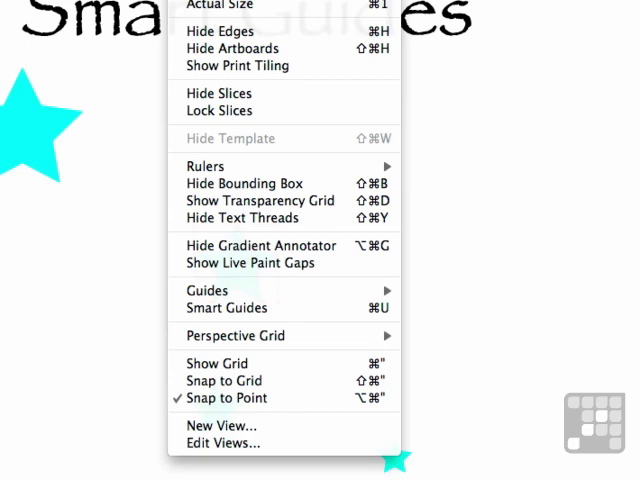
mouse_move(276, 92)
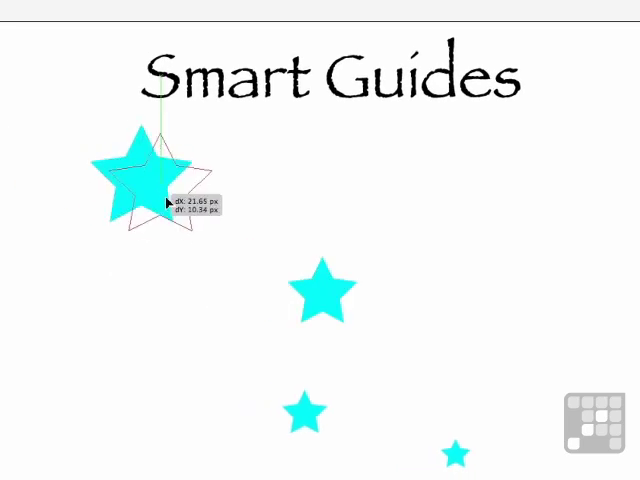
- Drag the large cyan star into a new spot below the title using Smart Guide labels
left_click_drag(164, 200, 240, 232)
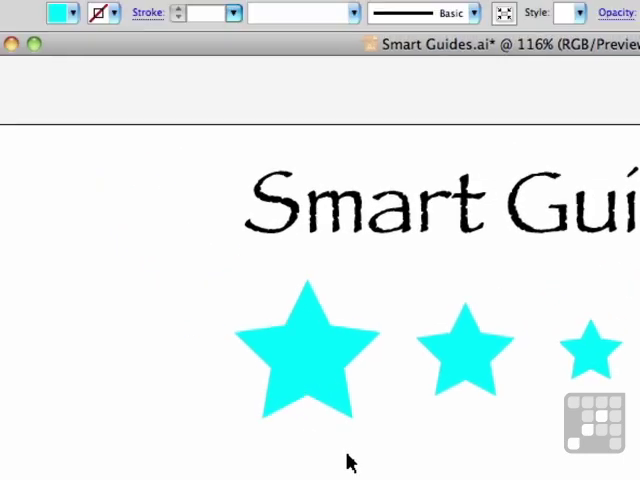
- Reach the Smart Guides preferences and keep the guide colour set to green
left_click(108, 12)
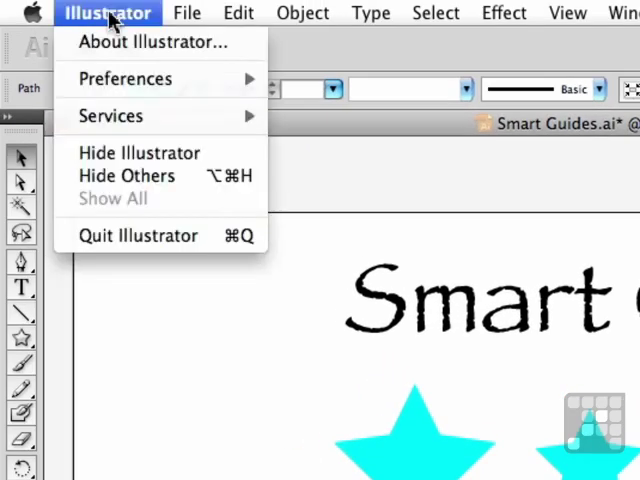
mouse_move(124, 80)
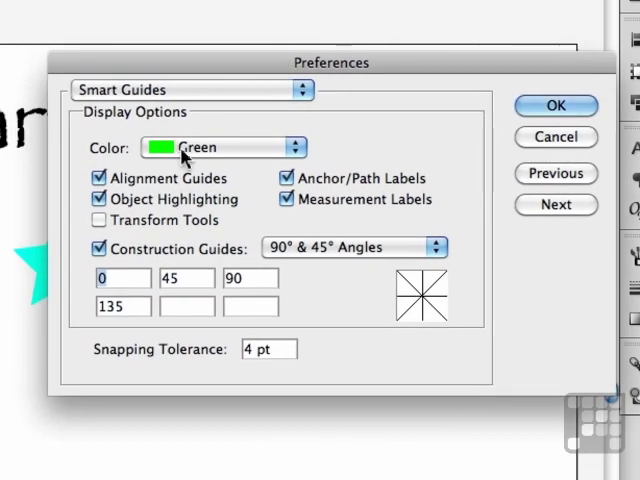
left_click(224, 148)
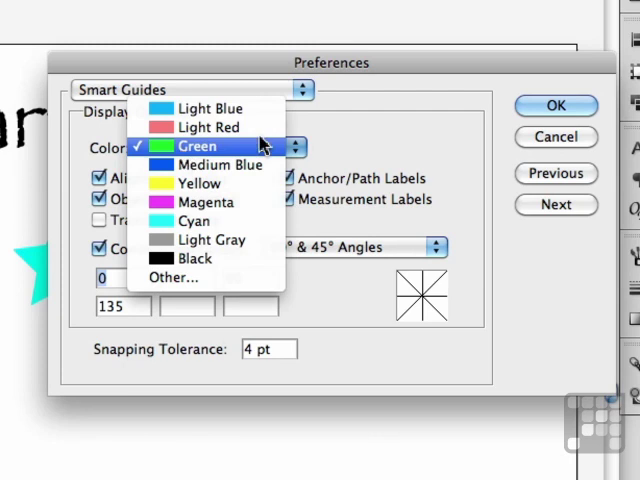
left_click(196, 146)
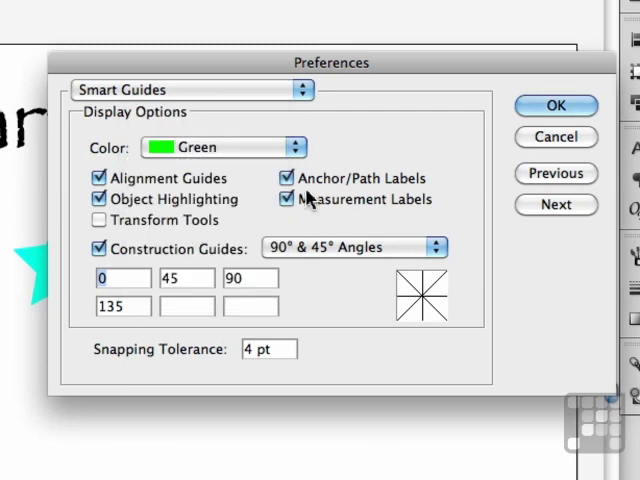
mouse_move(258, 196)
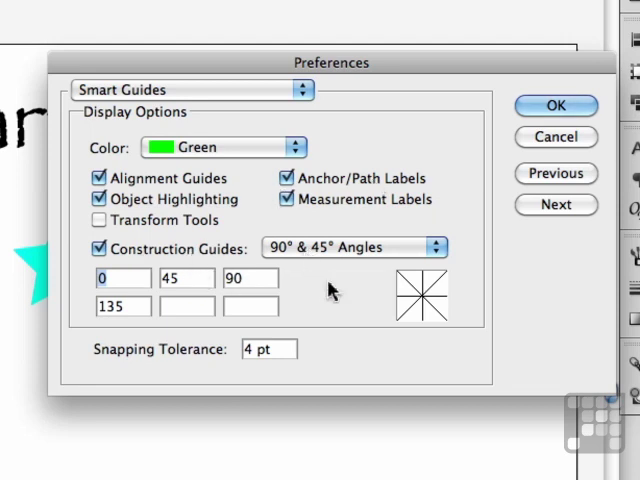
- Keep construction angles at 90° & 45°, accept the preferences, and head to the View menu for guides
left_click(352, 246)
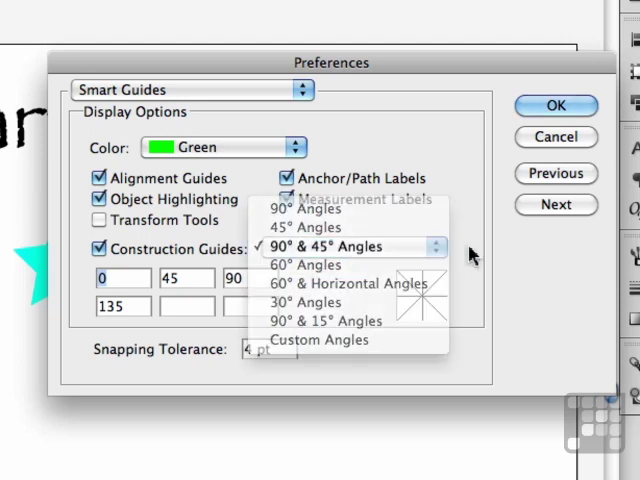
left_click(352, 246)
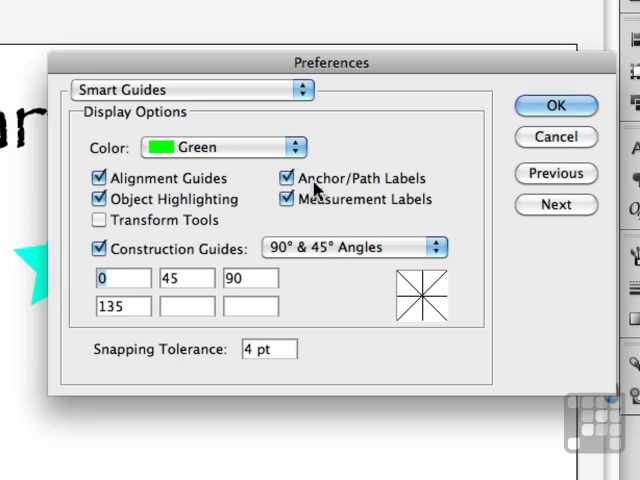
left_click(556, 104)
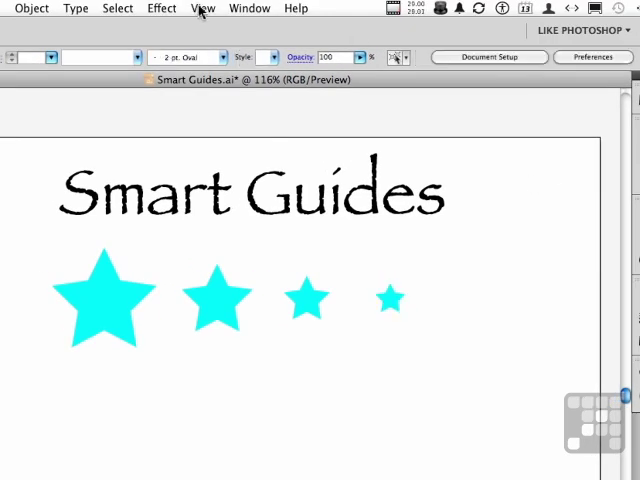
left_click(204, 8)
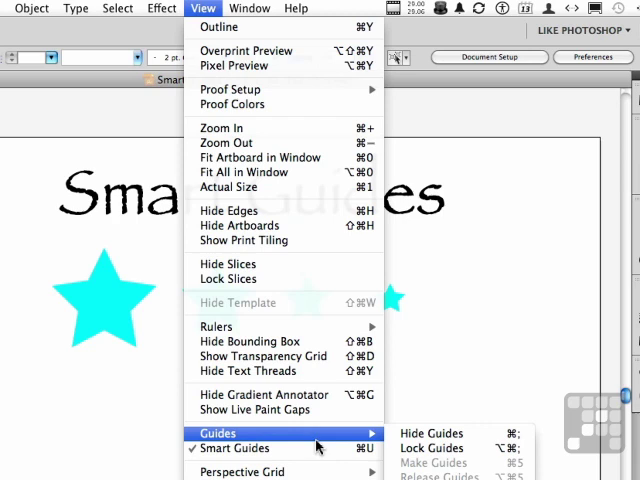